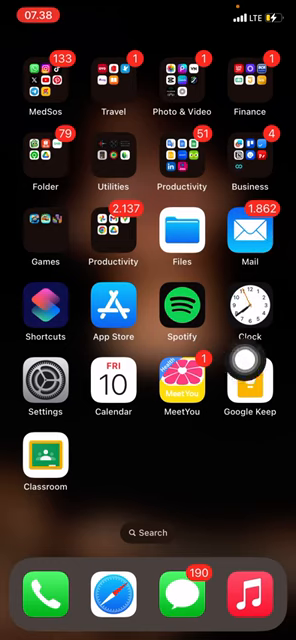
Launch Google Sheets from the iPhone home screen to show recent spreadsheets
click(250, 385)
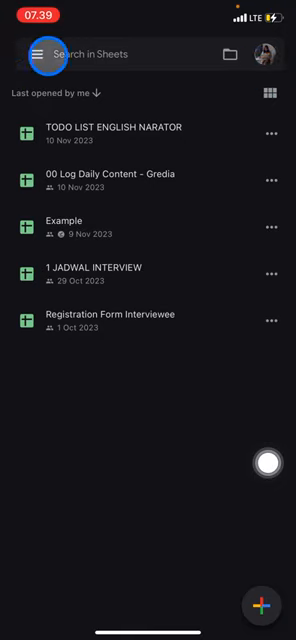
Go to the Bin from the navigation drawer to list deleted spreadsheets
click(38, 54)
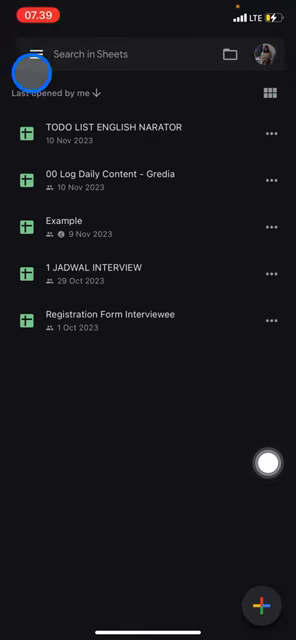
click(40, 54)
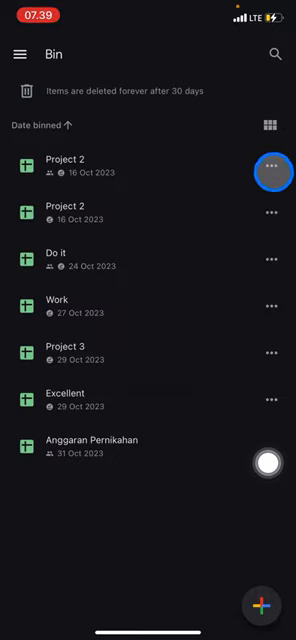
Restore the first Project 2 spreadsheet from its options menu in the Bin
click(275, 165)
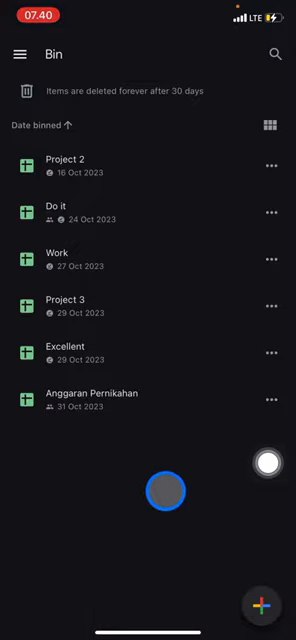
click(20, 53)
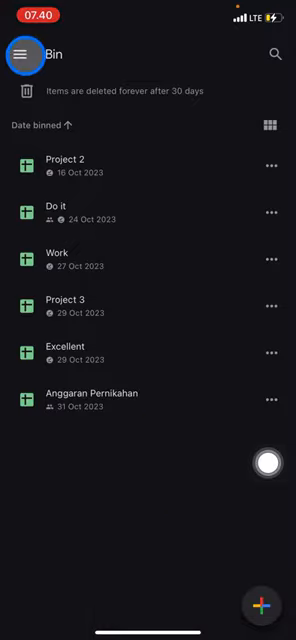
Return to the Sheets home list and dismiss the storage usage warning
click(22, 54)
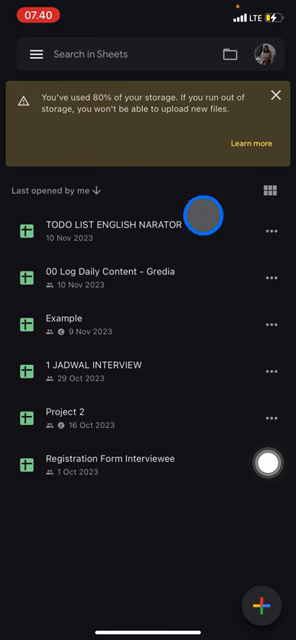
click(277, 97)
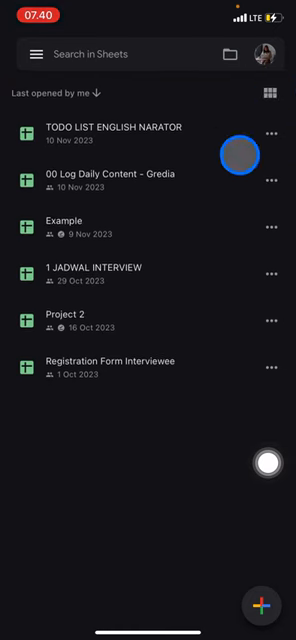